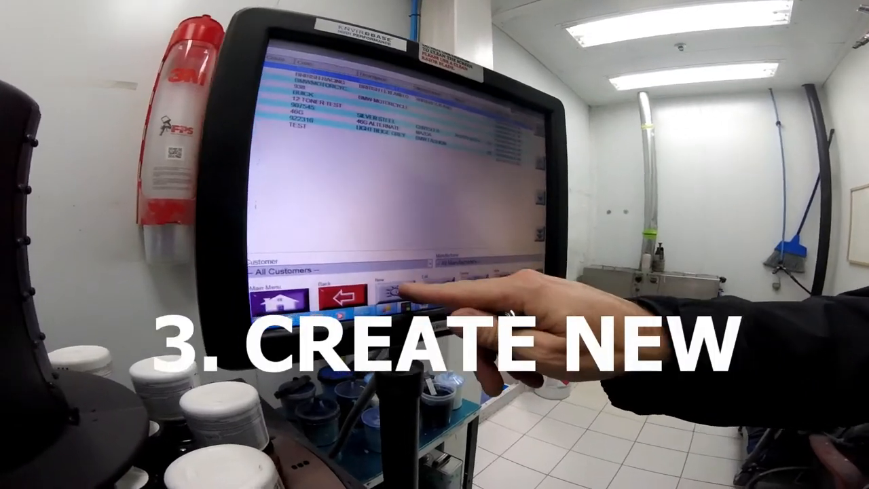
Start a new formula from the custom formula list with the New button
left_click(398, 292)
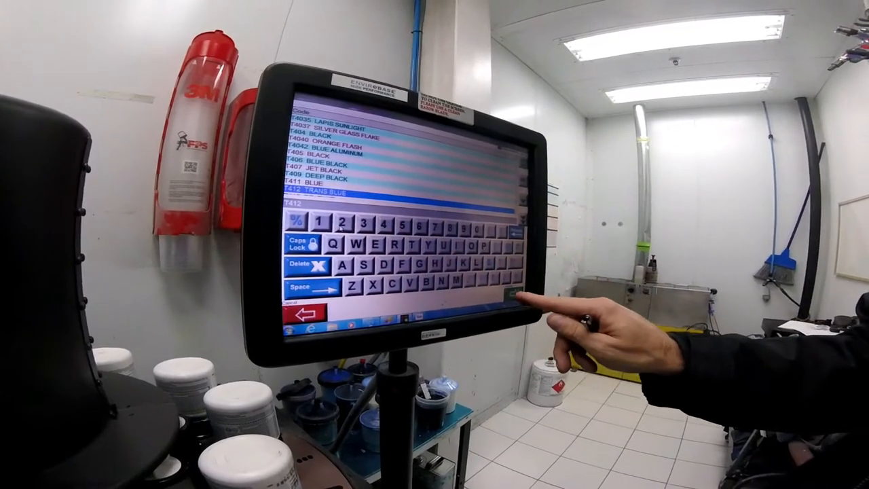
Confirm T412 Trans Blue as a toner in the custom formula
left_click(518, 292)
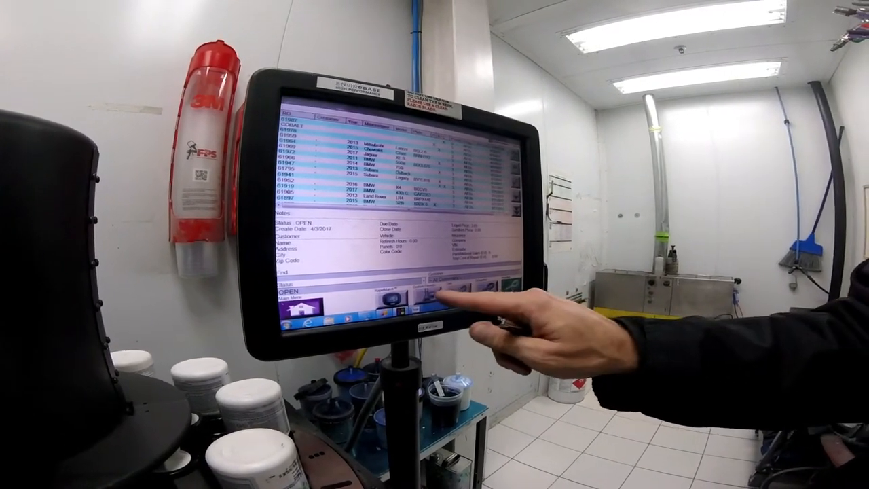
Open the new T407 Jet Black / T412 Trans Blue formula from the Custom list
left_click(425, 292)
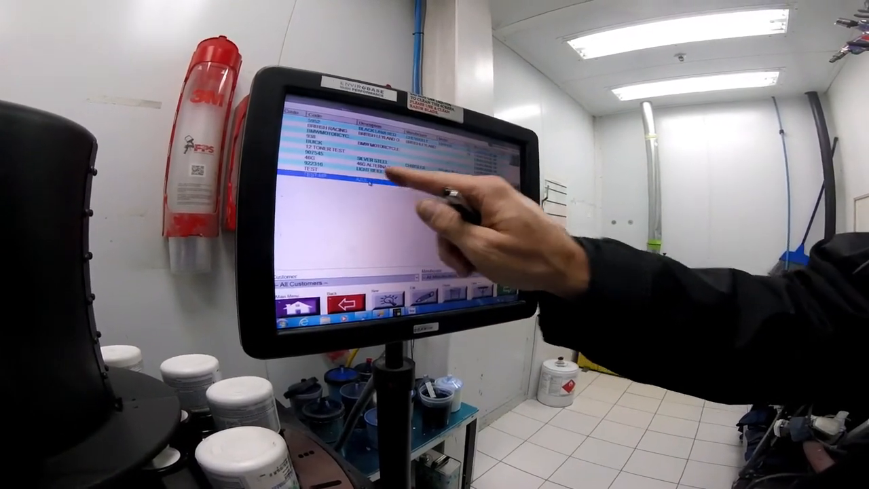
left_click(367, 178)
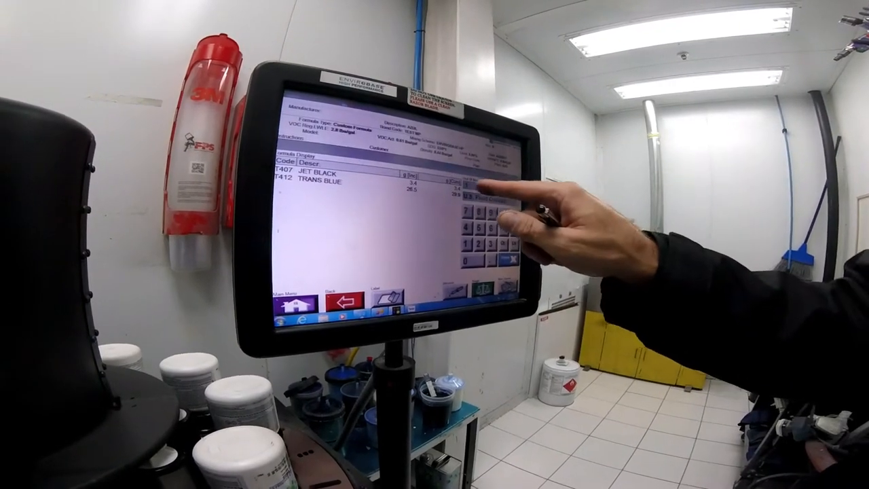